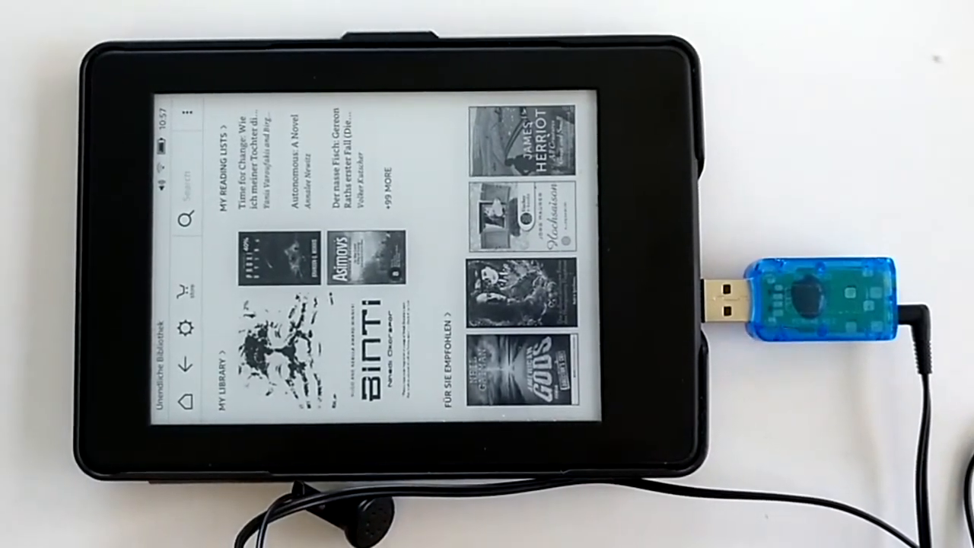
Open Binti from My Library so its first text page is displayed
left_click(358, 266)
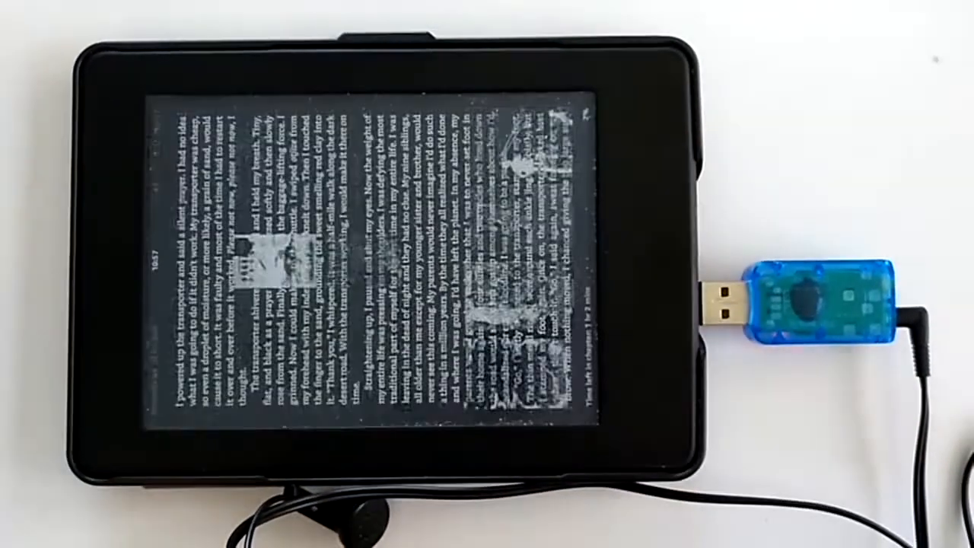